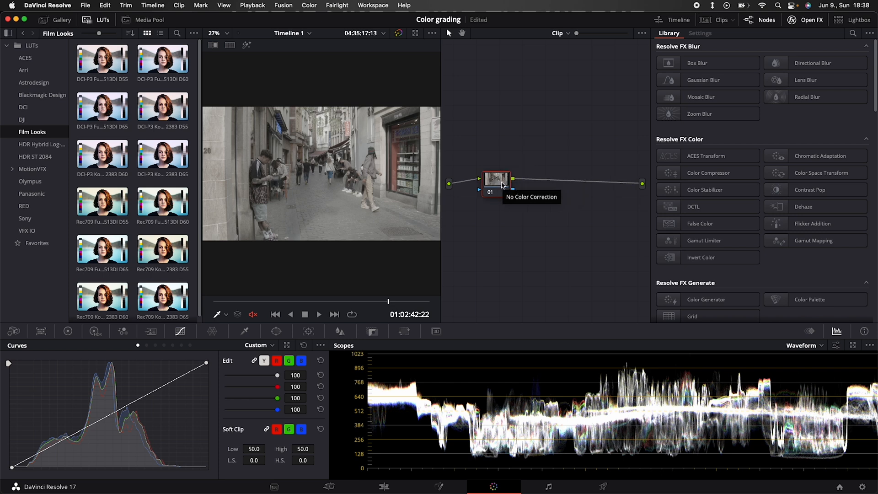
- Add a new corrector node to the clip's node chain from the node graph menu
right_click(502, 184)
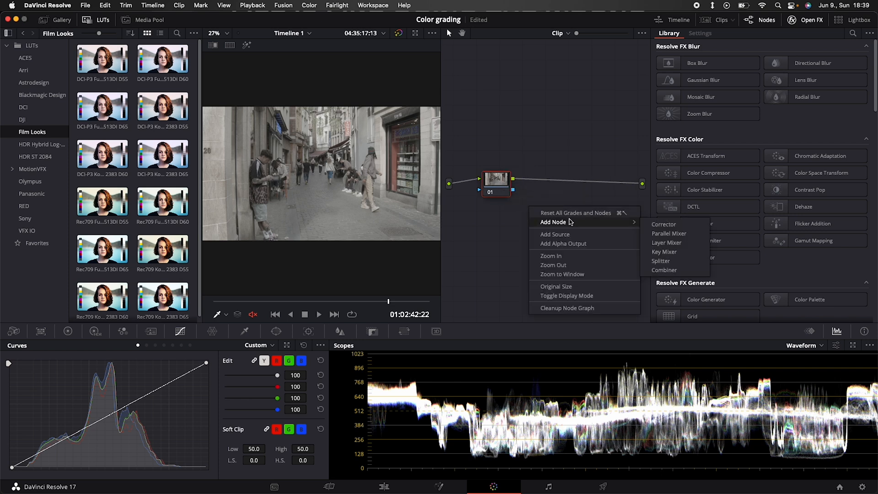
left_click(664, 224)
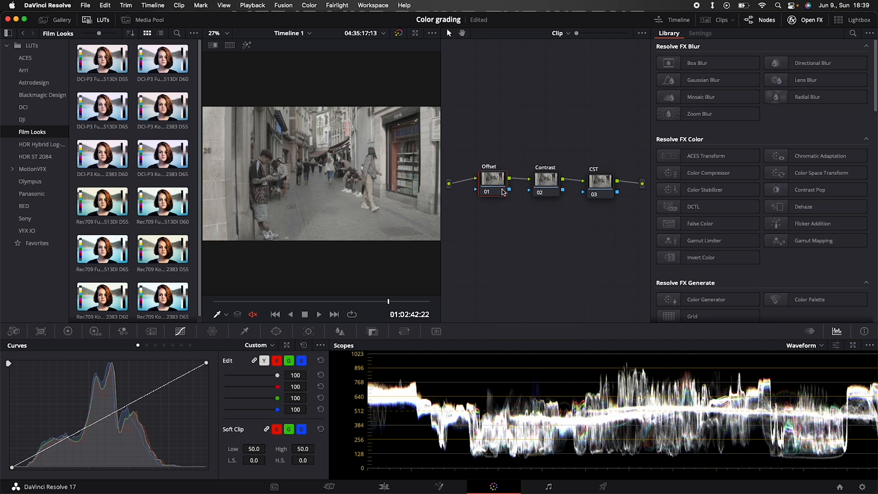
mouse_move(501, 190)
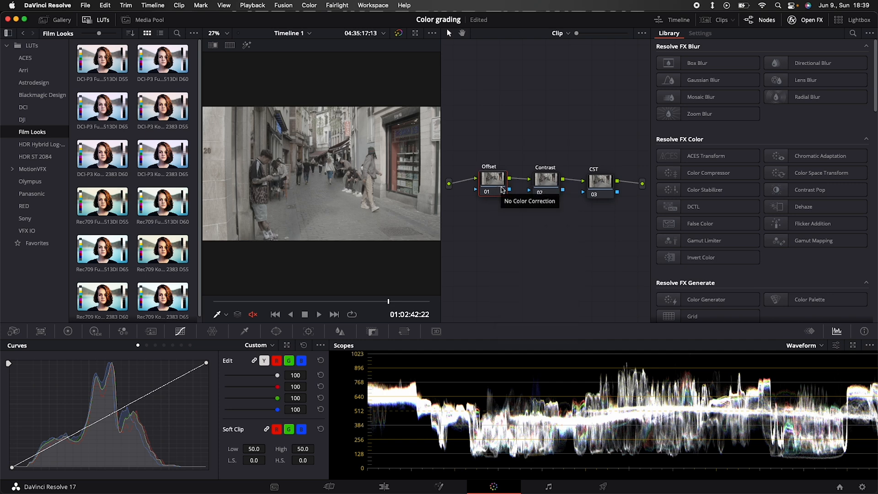
mouse_move(549, 188)
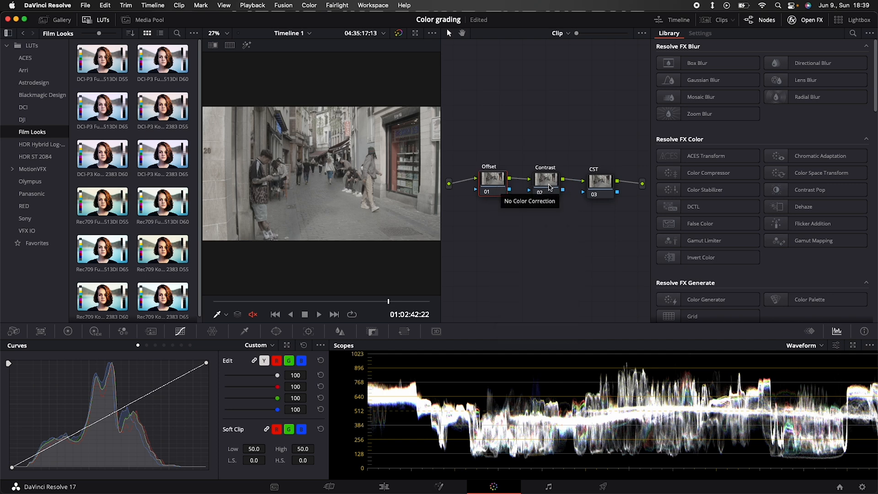
- Set CST input gamma to Blackmagic Design Film, output to Rec.709 with Gamma 2.2
left_click(599, 180)
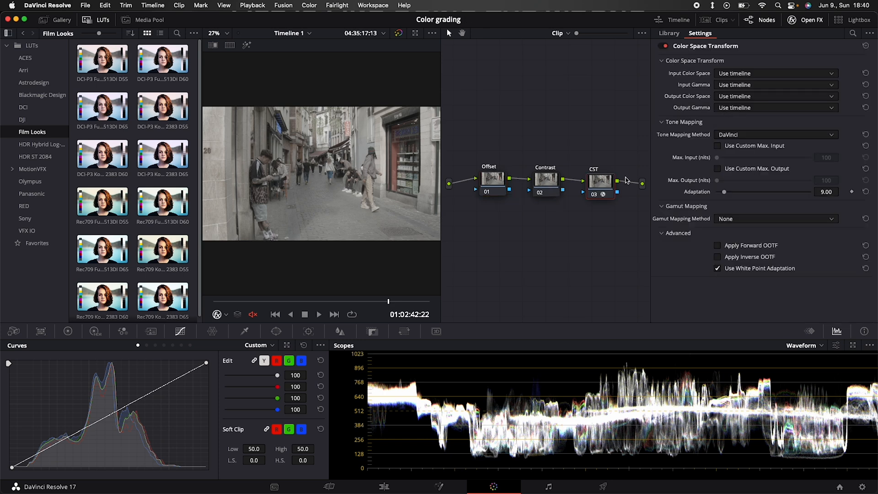
left_click(775, 72)
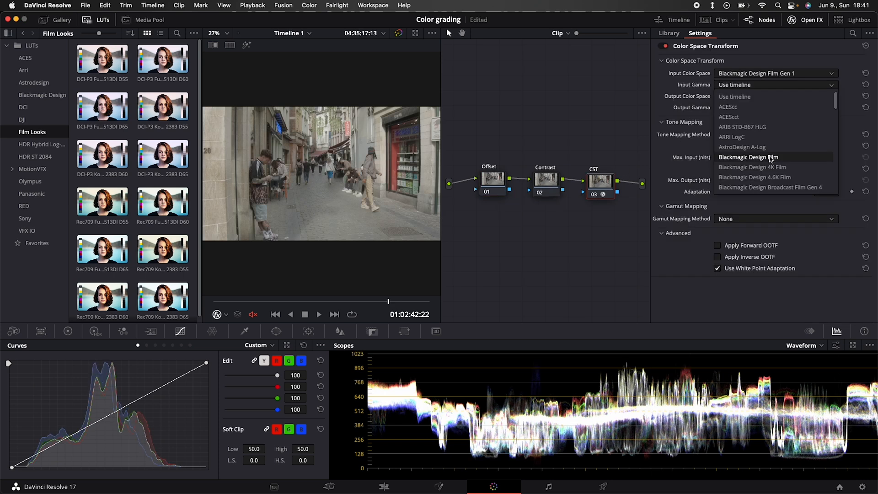
left_click(748, 157)
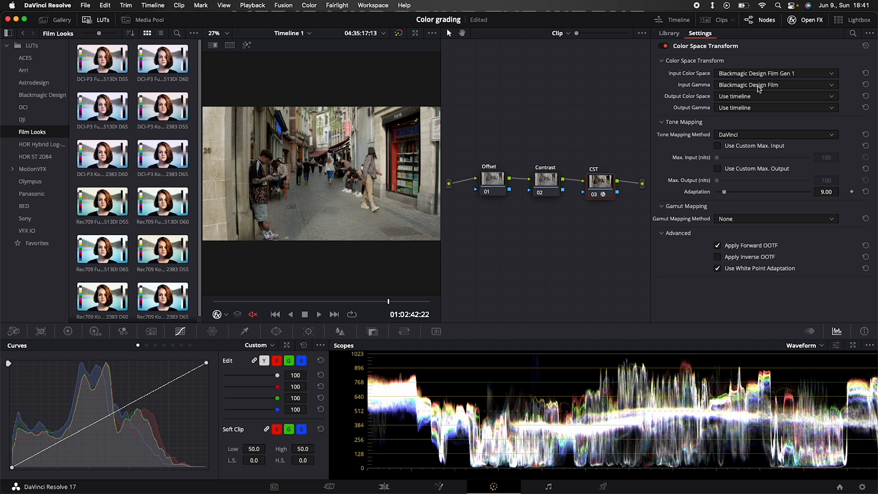
mouse_move(701, 86)
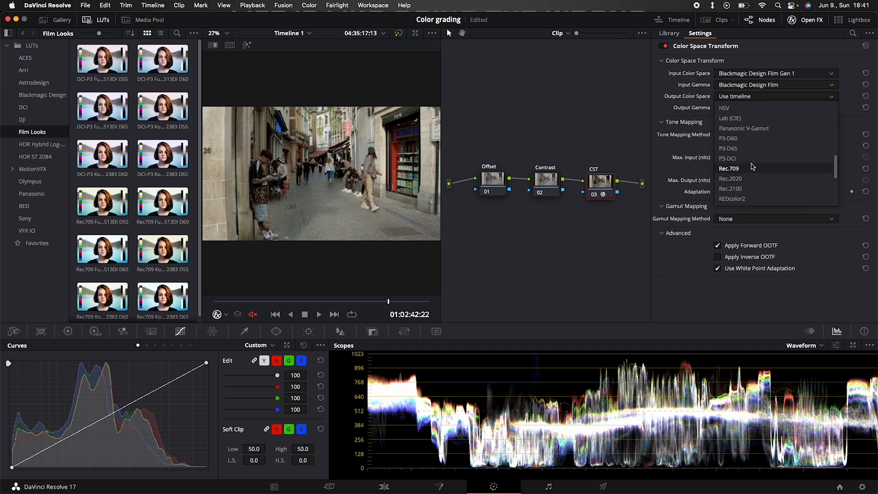
left_click(729, 168)
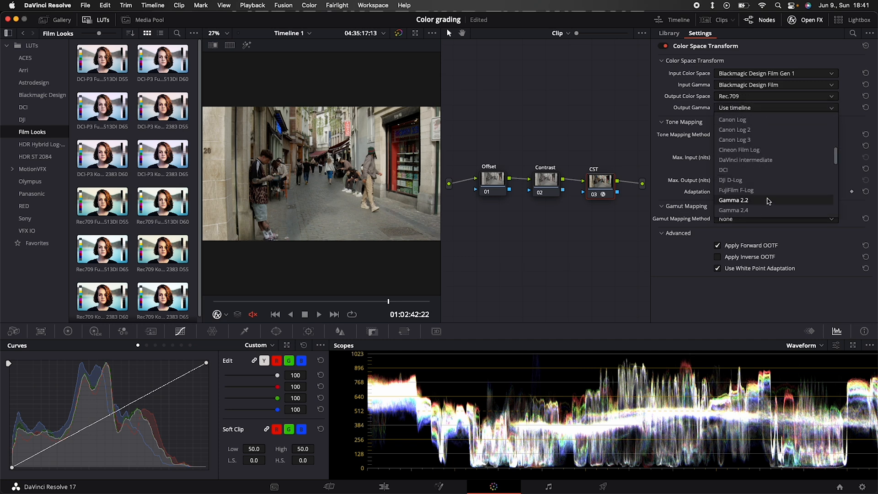
left_click(669, 33)
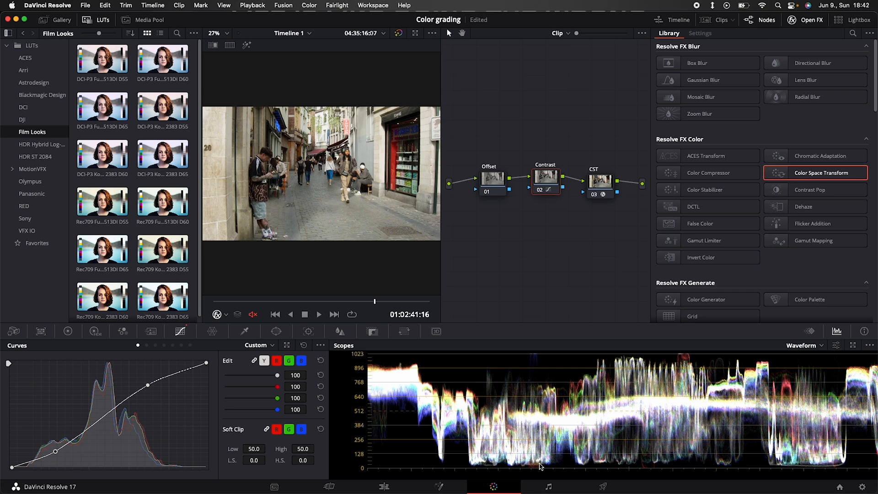
mouse_move(837, 459)
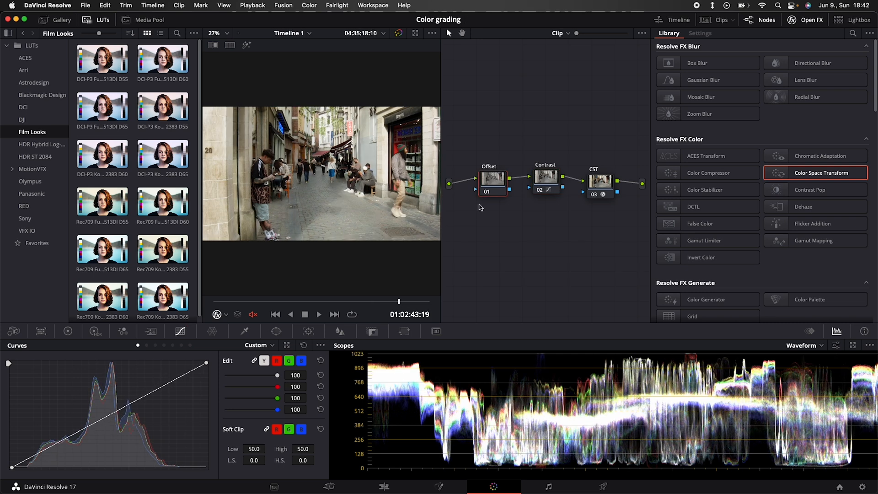
mouse_move(861, 374)
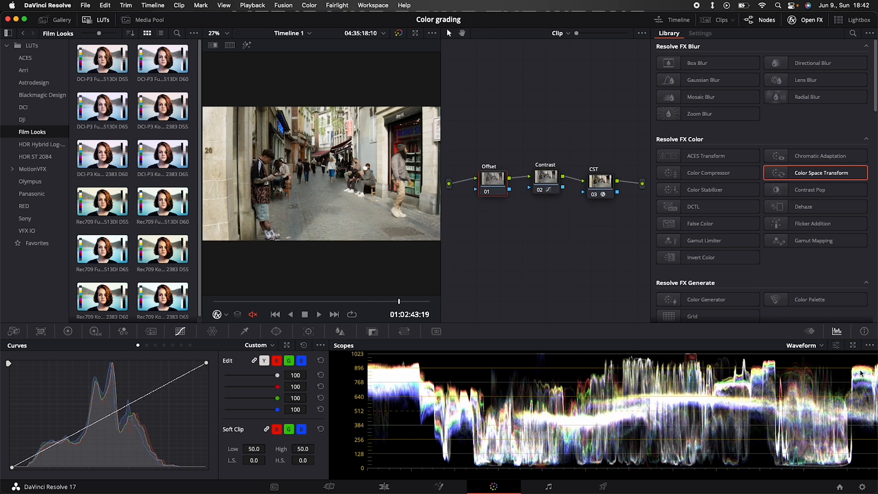
- Adjust the Offset wheel to 22.97/24.27/26.37 and bring up the scope type list
left_click(67, 331)
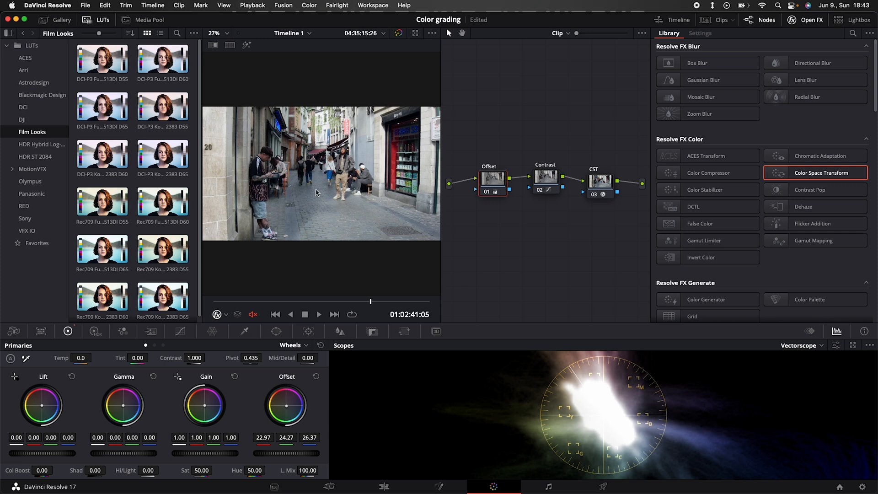
left_click(821, 345)
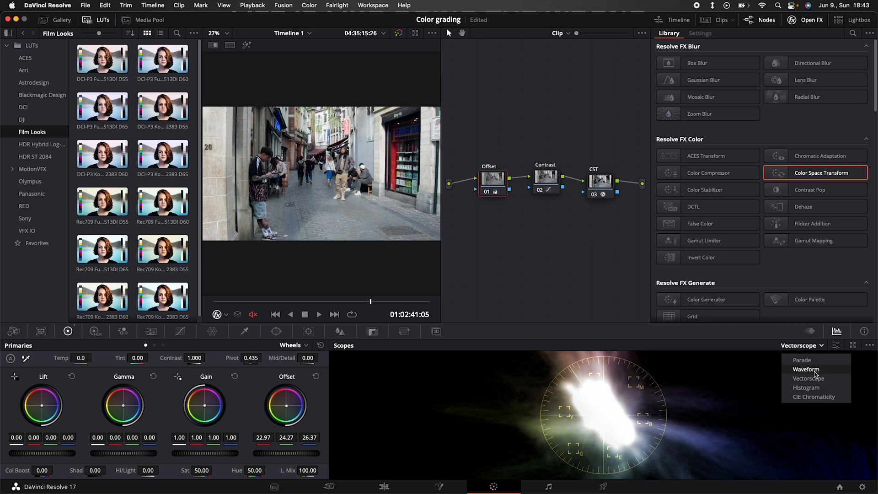
- Switch the scope back to Waveform and show the Contrast node's curves
left_click(805, 369)
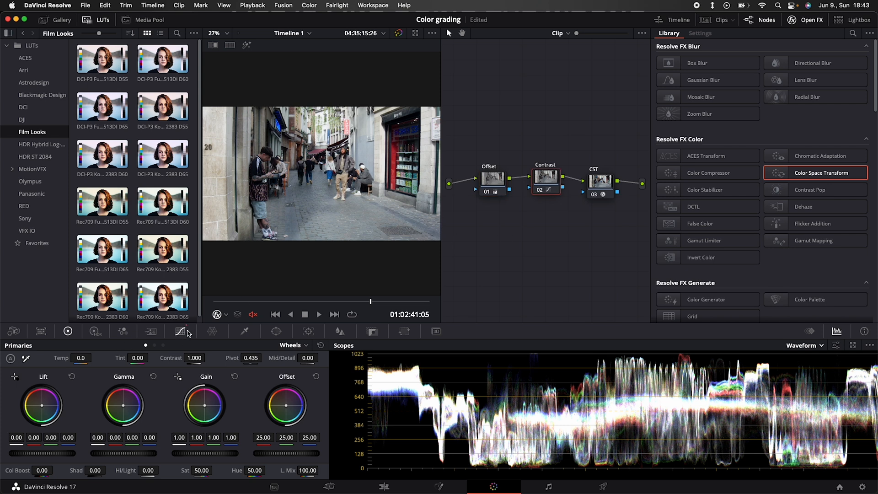
left_click(181, 331)
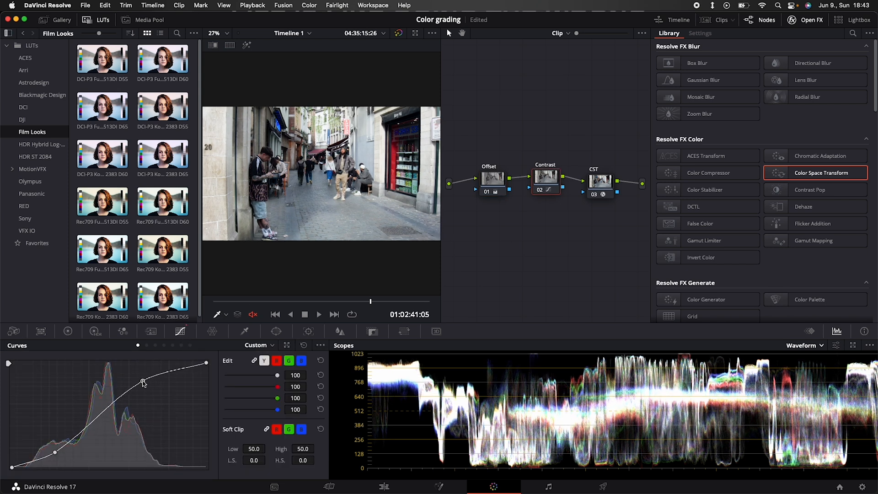